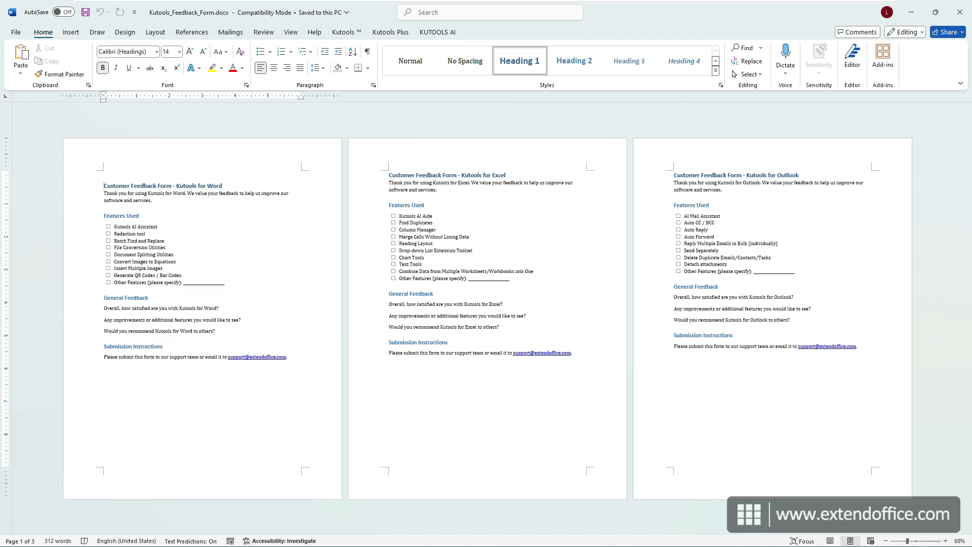
Open the Visual Basic editor with Alt+F11 and insert a new code module
key("alt+F11")
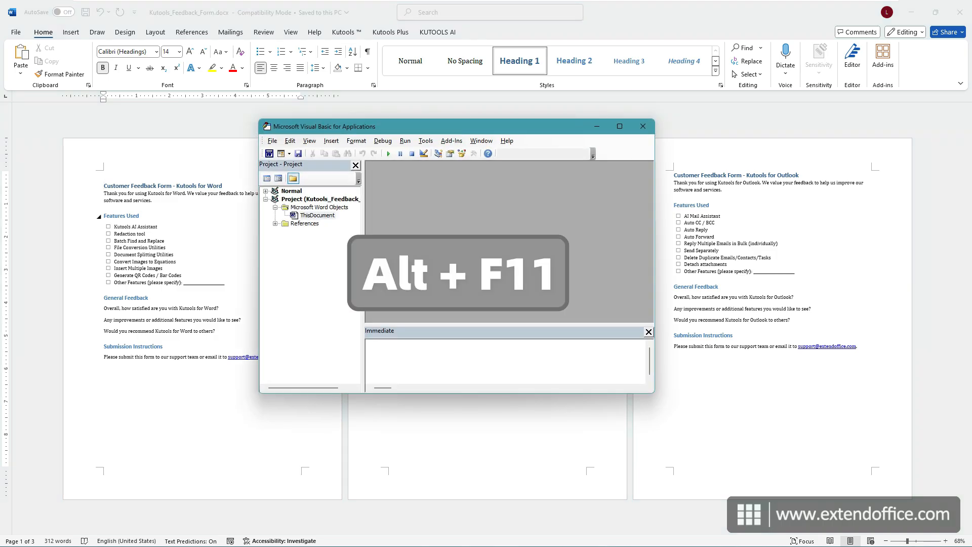
left_click(331, 139)
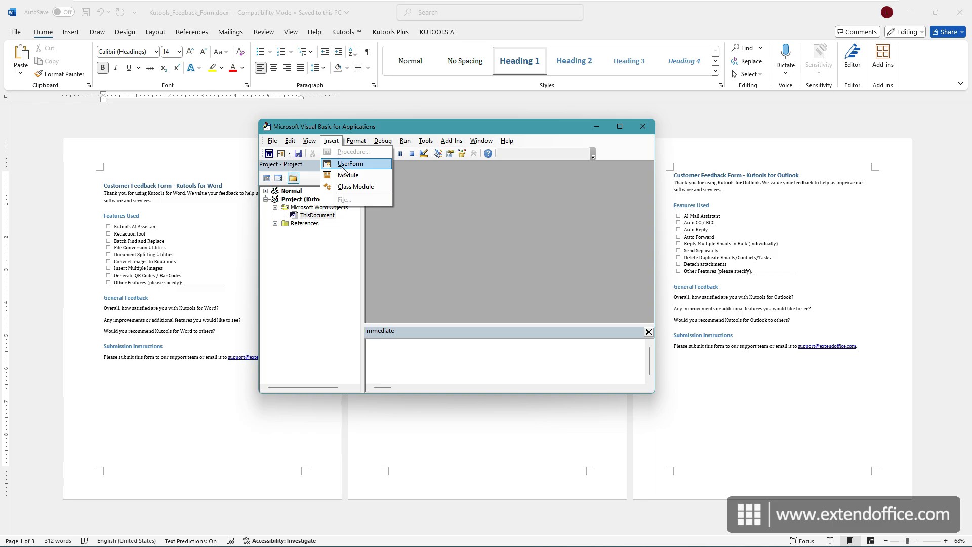
left_click(347, 175)
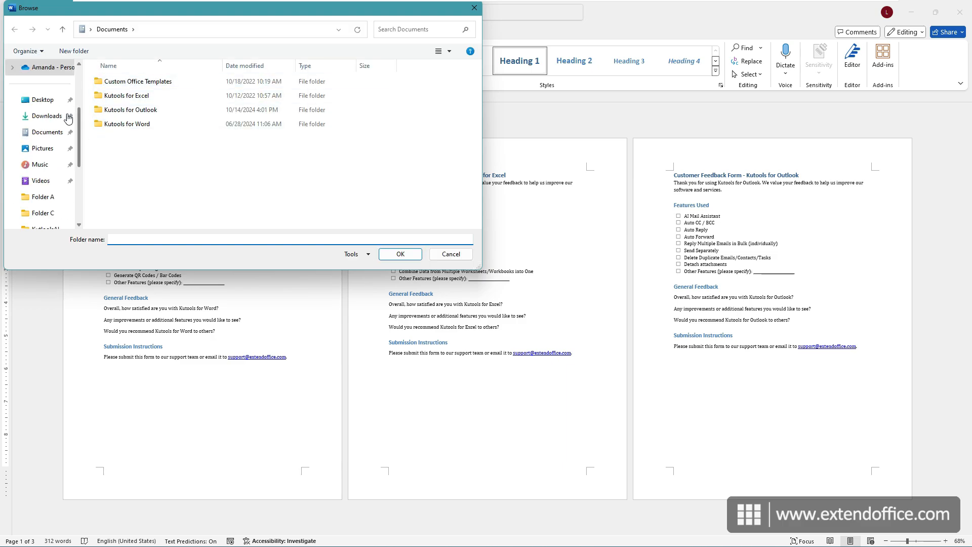
Pick the destination folder and set start page 1 and end page 3 for the split
left_click(42, 100)
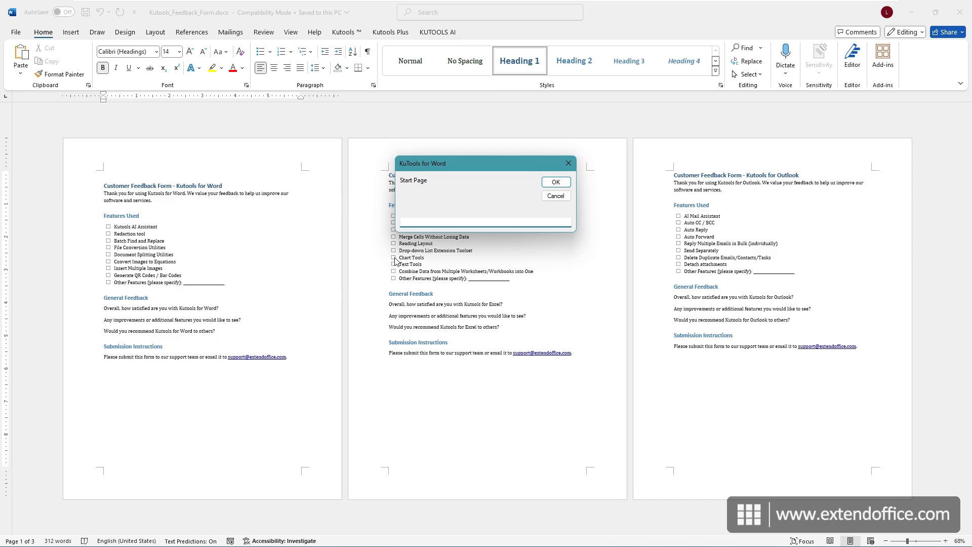
type("1")
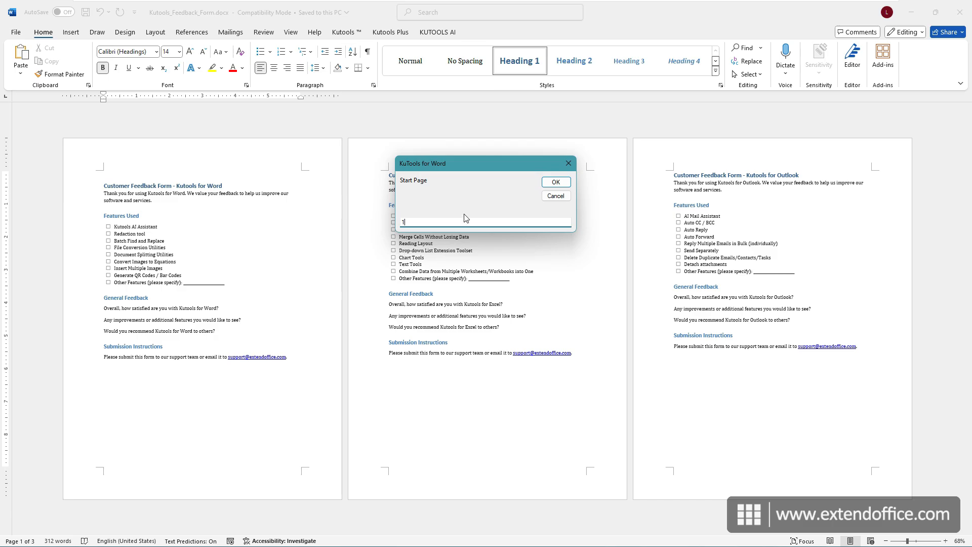
left_click(555, 181)
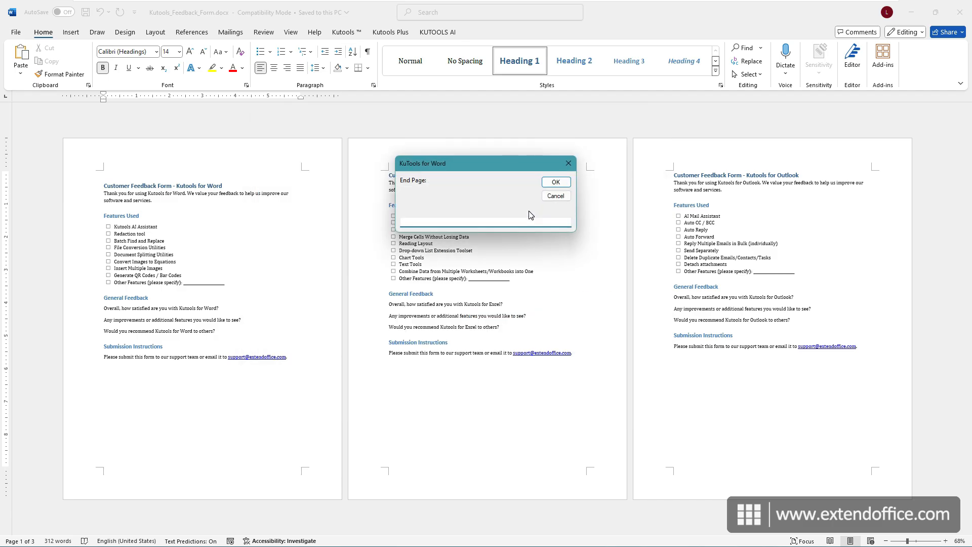
type("3")
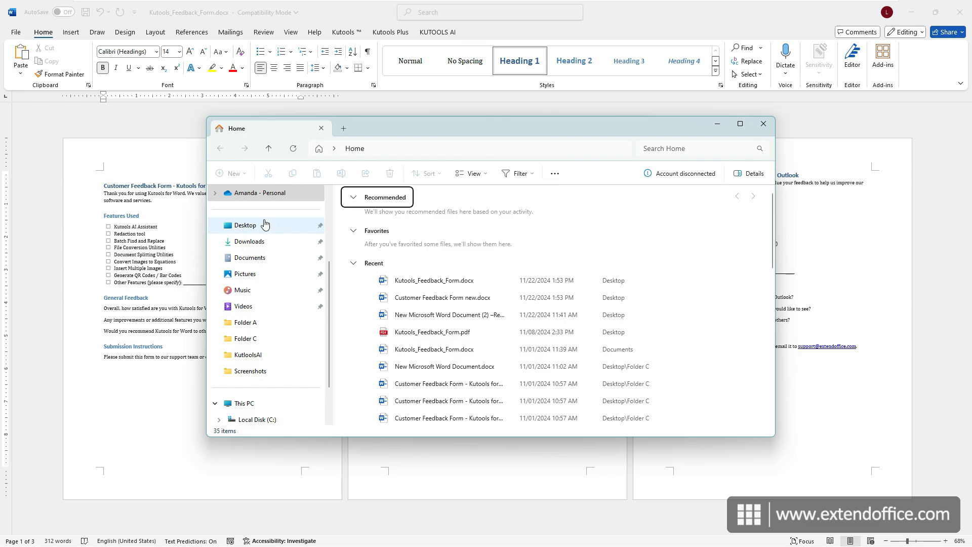
Browse to Desktop and look inside a folder for the split page files
left_click(245, 225)
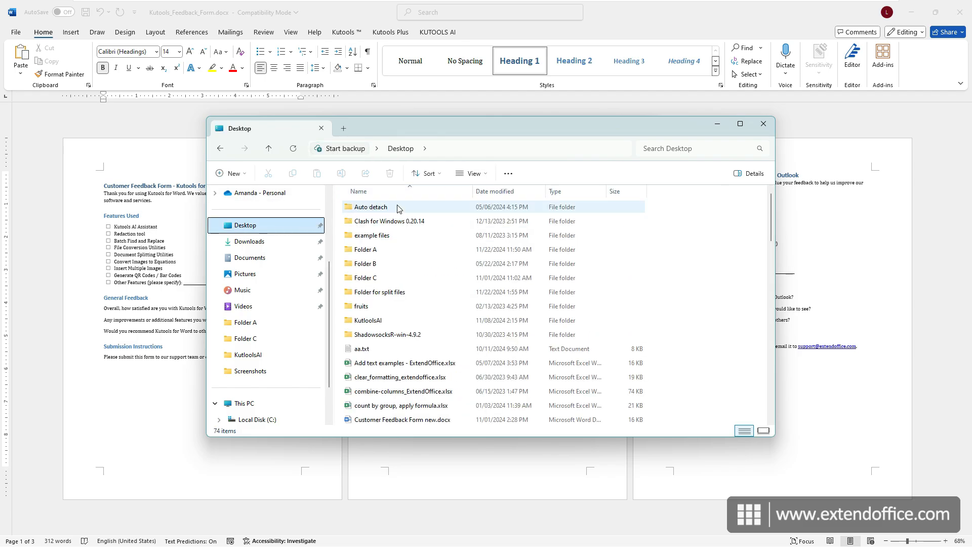
double_click(380, 291)
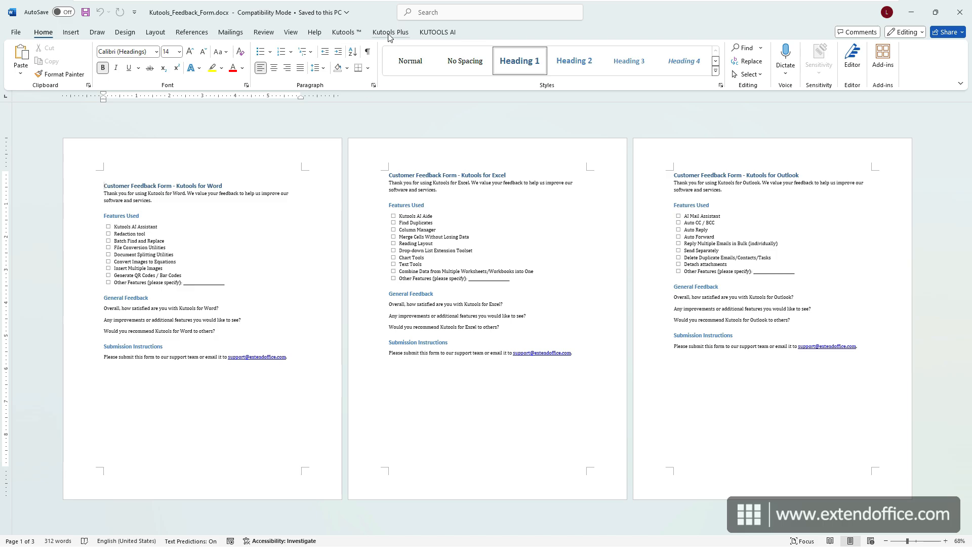
Start a Kutools Plus split by page, saving into Folder for split files
left_click(391, 33)
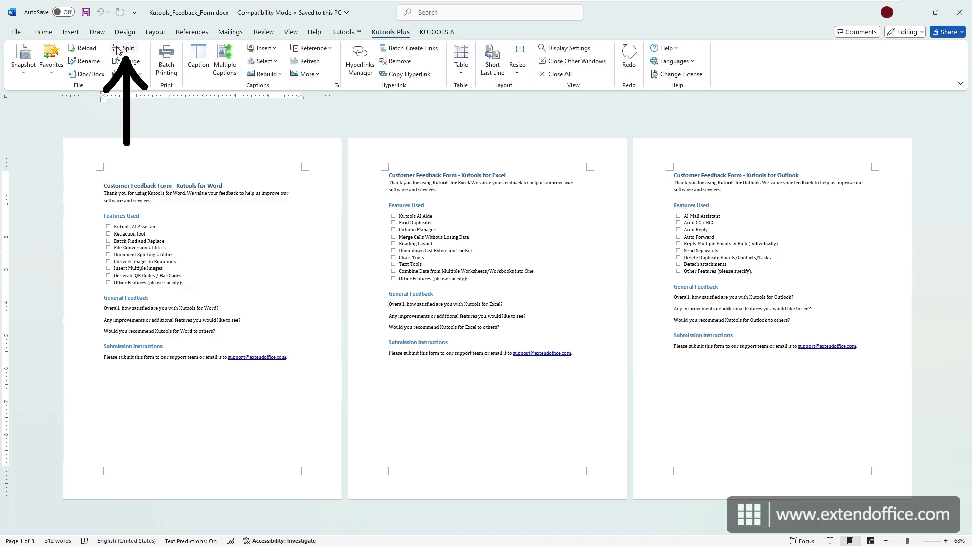
left_click(127, 47)
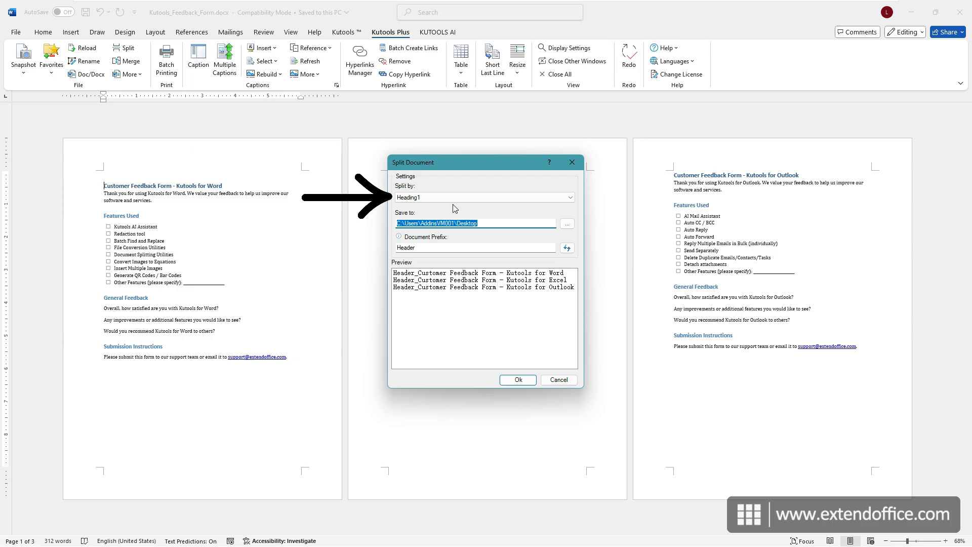
left_click(484, 197)
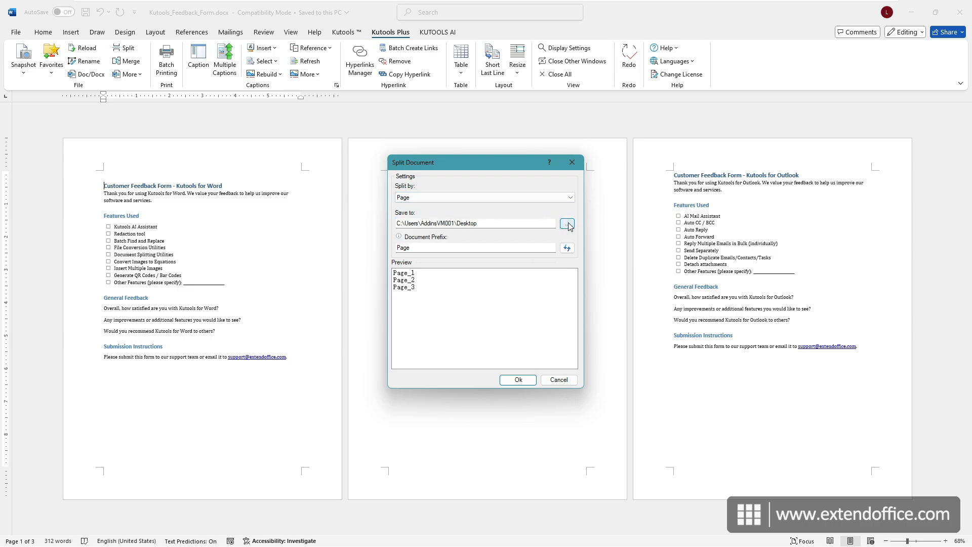
left_click(566, 223)
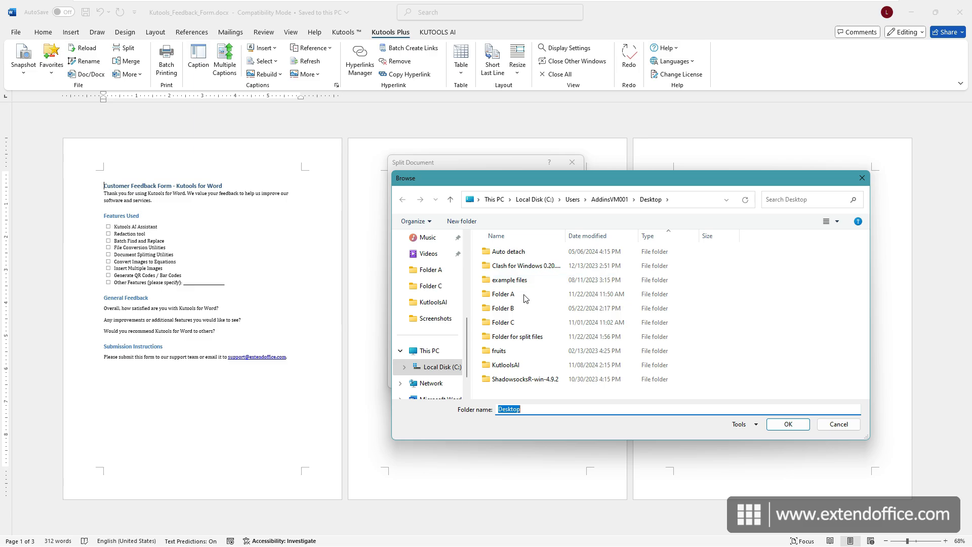
left_click(787, 424)
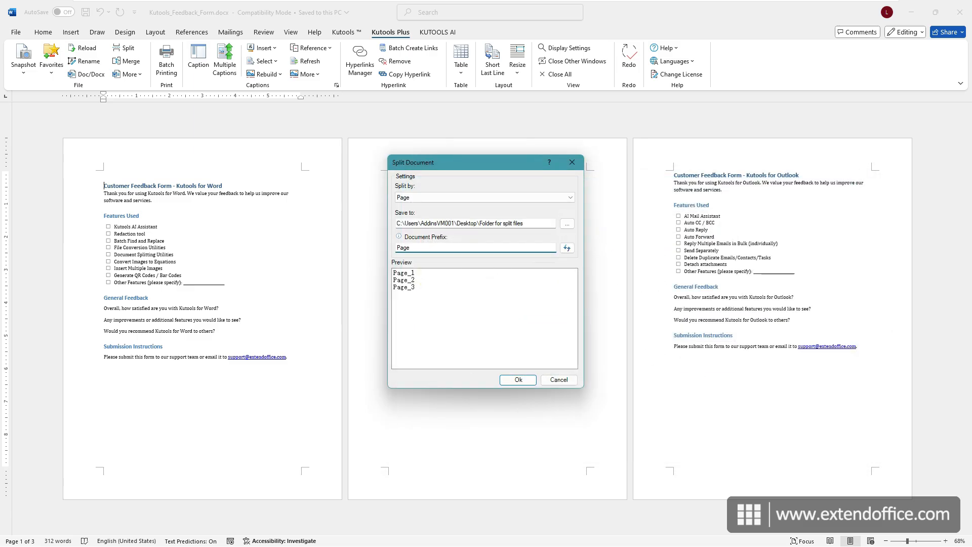
Use the prefix Split, refresh the preview and run the split into page files
type("Split")
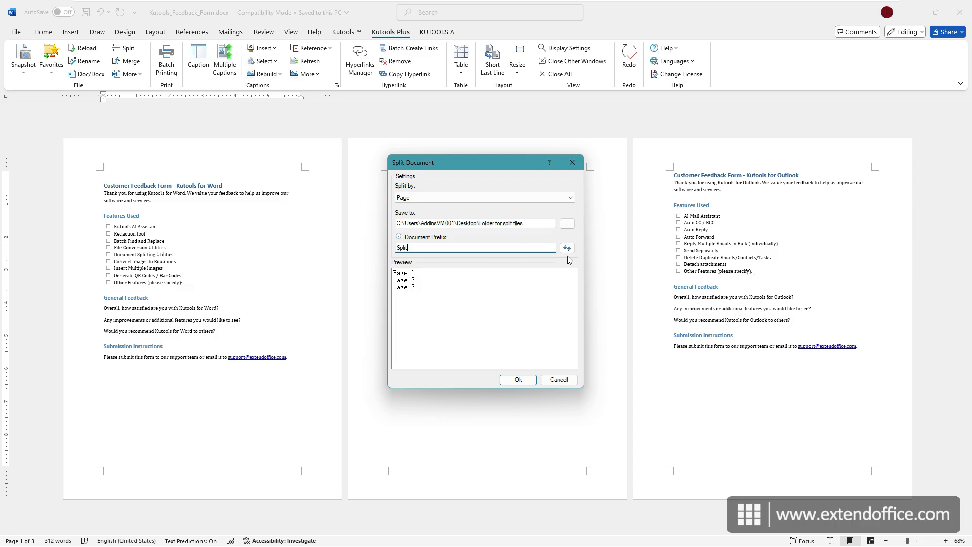
left_click(566, 248)
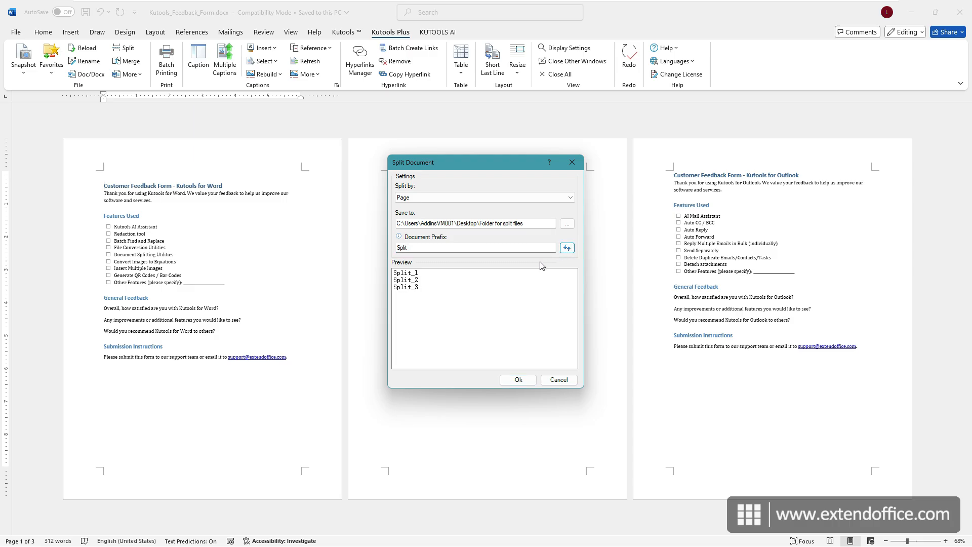
left_click(517, 380)
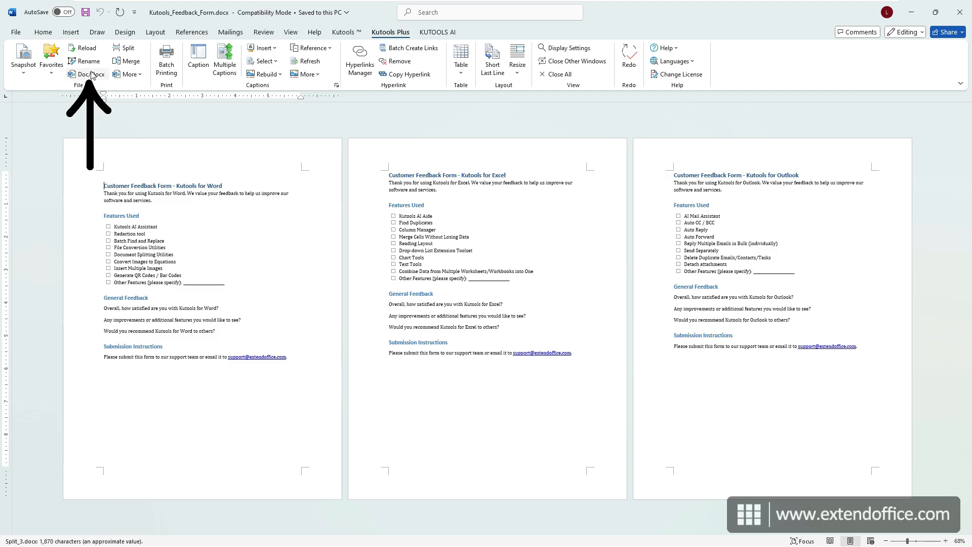
Start the Doc/Docx converter, dismiss the warning and set it to Docx to PDF
left_click(87, 74)
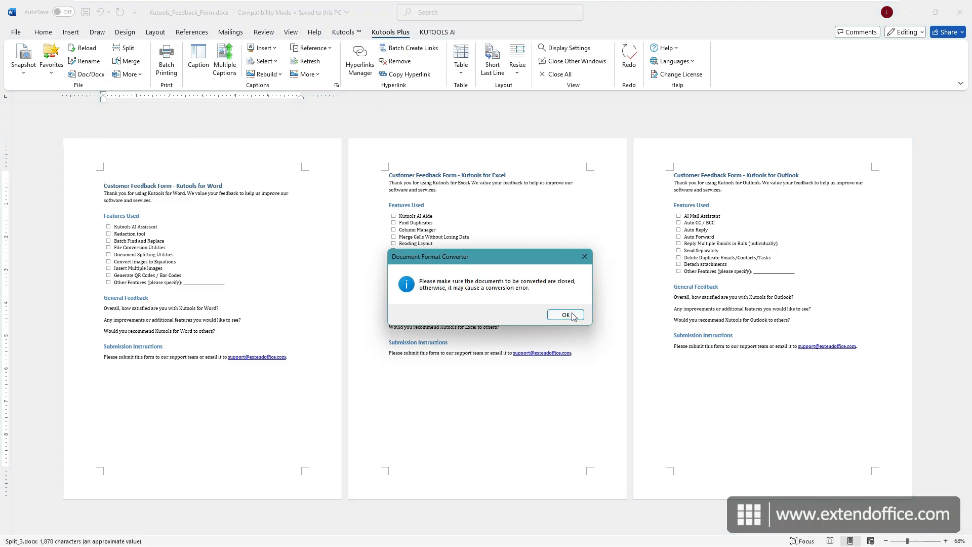
left_click(564, 314)
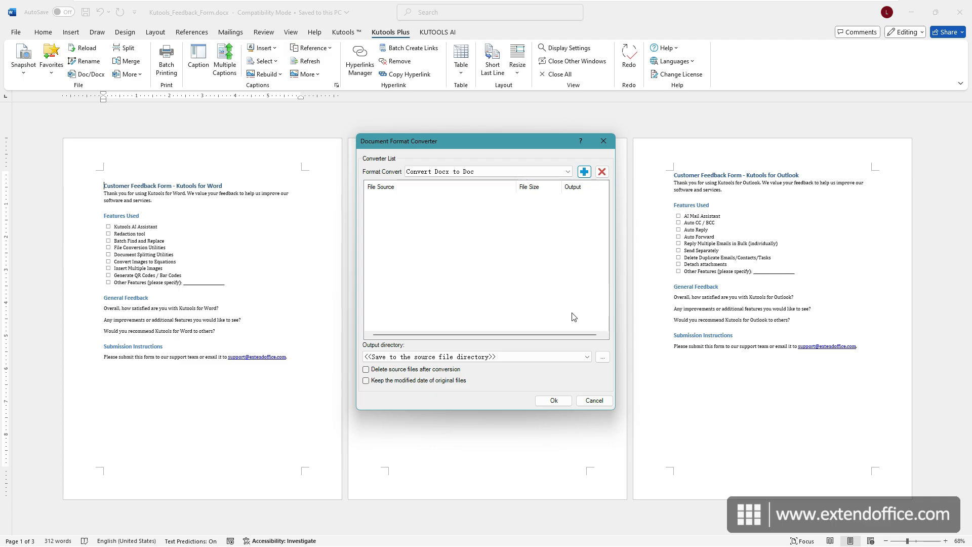
left_click(565, 171)
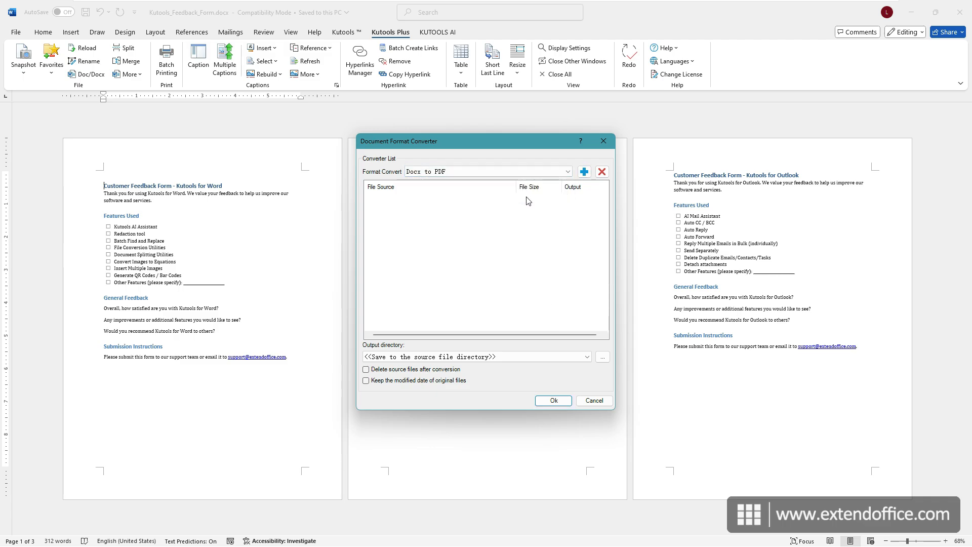
Add Folder for split files as the source documents folder
left_click(583, 171)
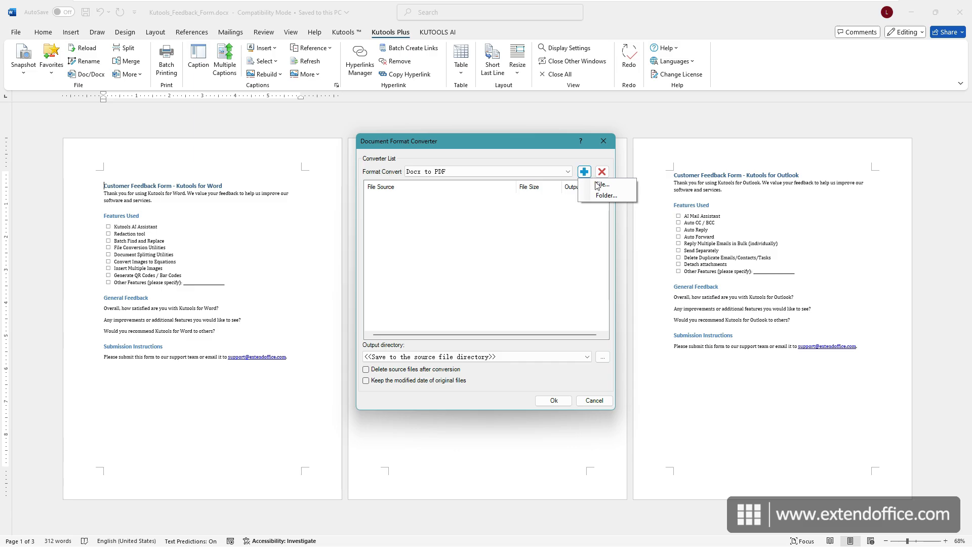
left_click(605, 195)
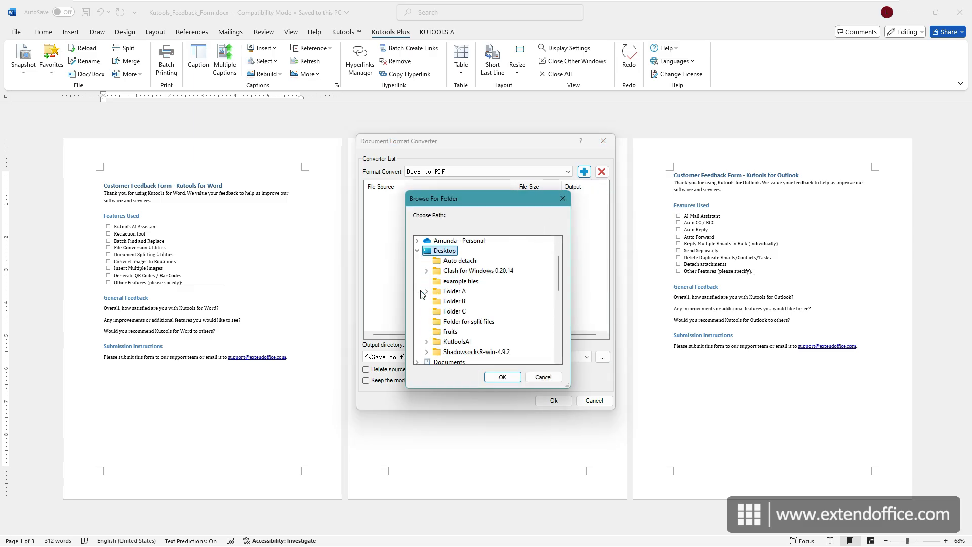
left_click(470, 321)
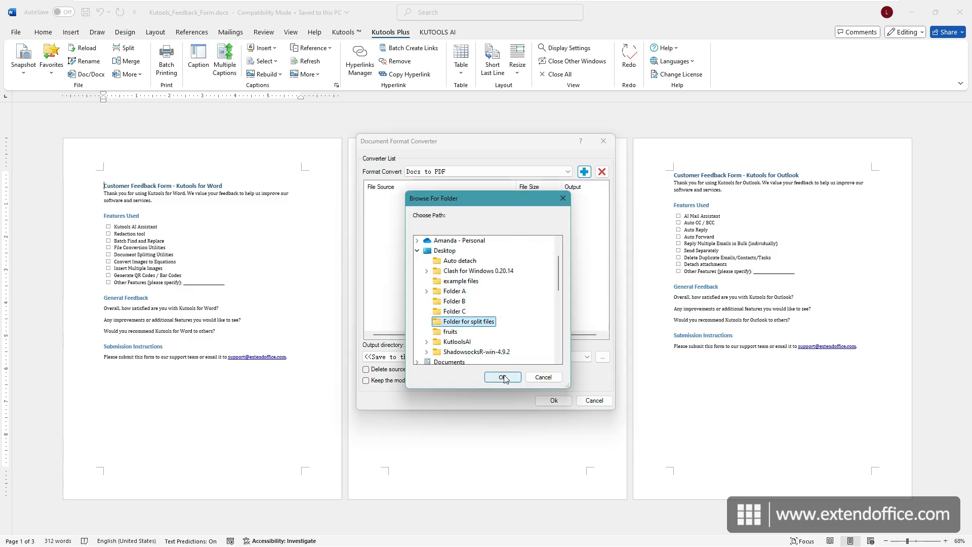